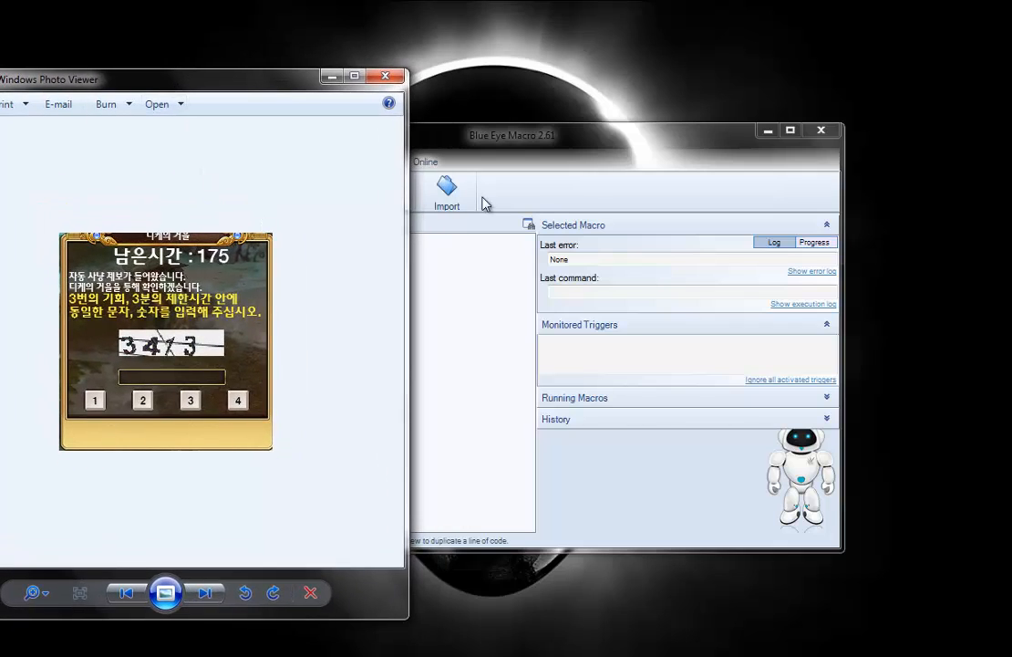
mouse_move(493, 152)
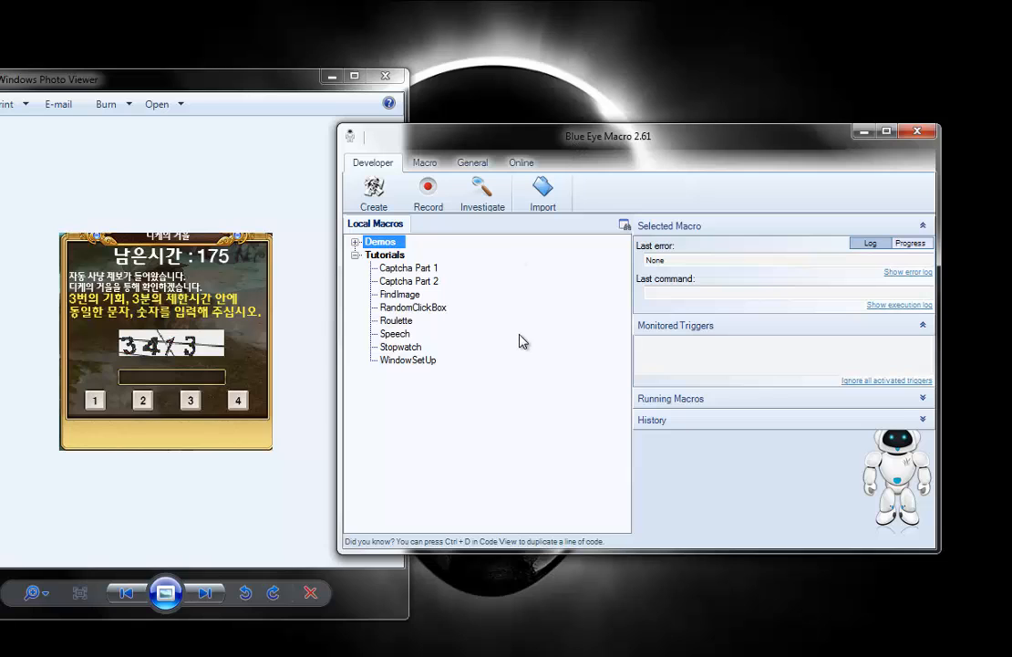
- Create a macro named 'PixelPattern' in the Tutorials category whose code starts with 'begin'
click(373, 192)
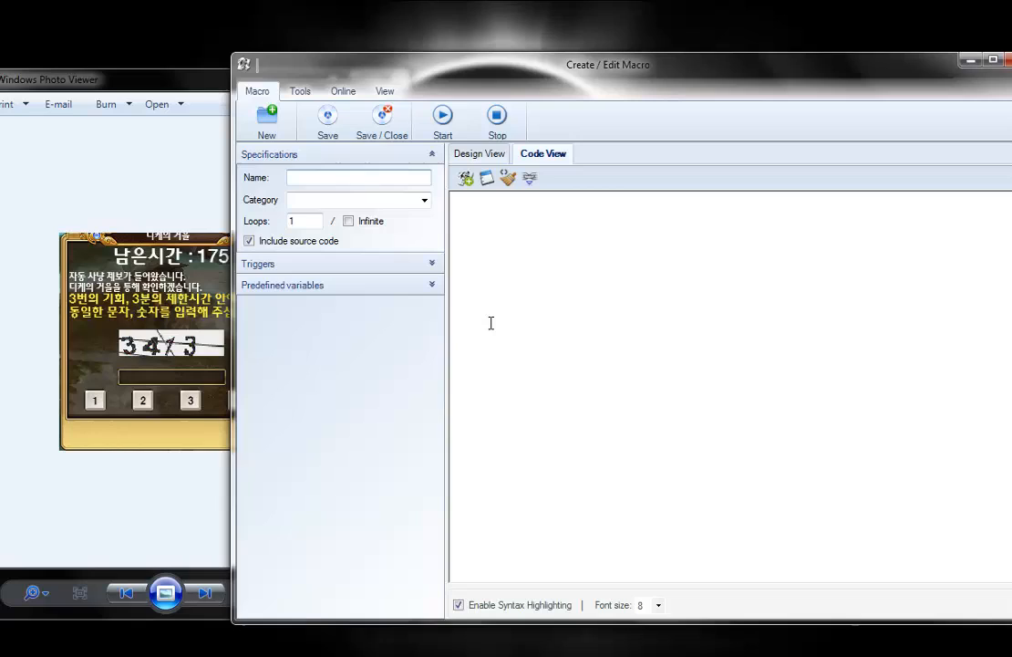
text(P)
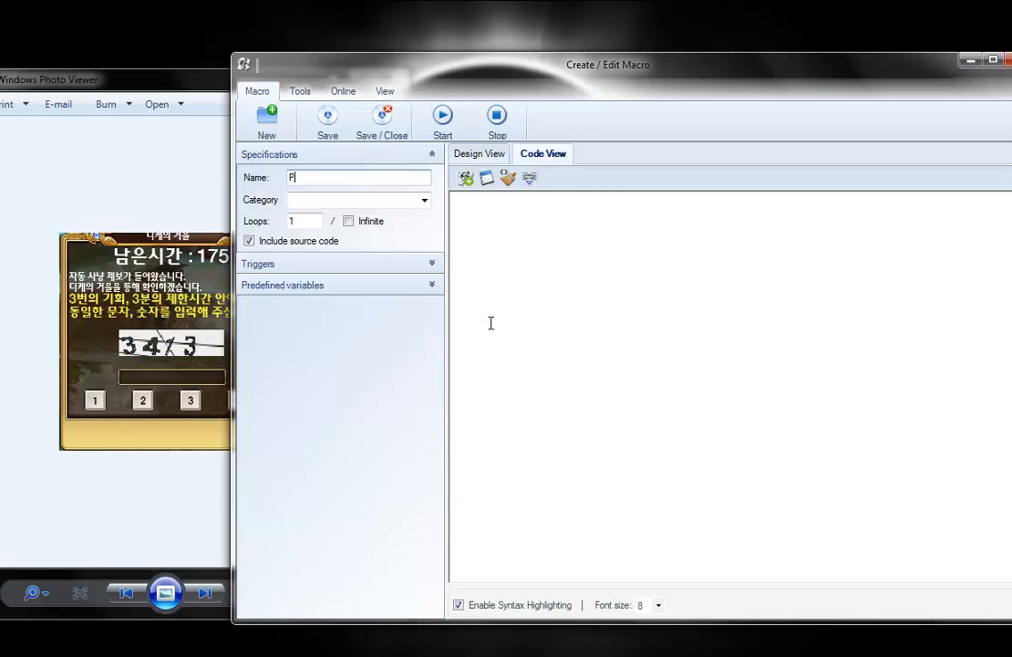
text(ixel)
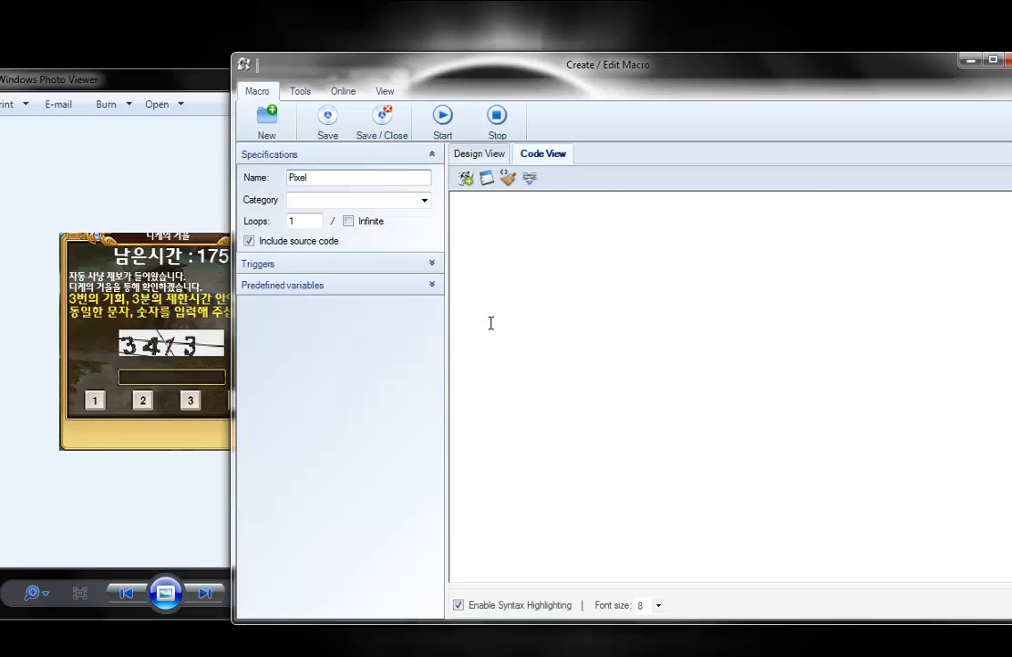
text(Pattern)
text(tut)
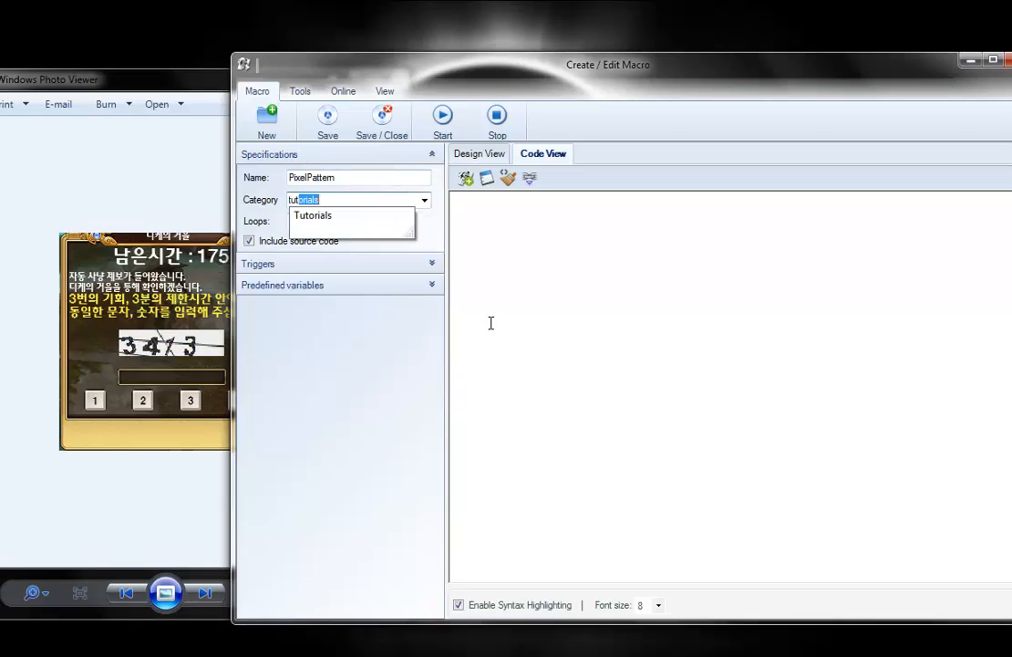
click(313, 215)
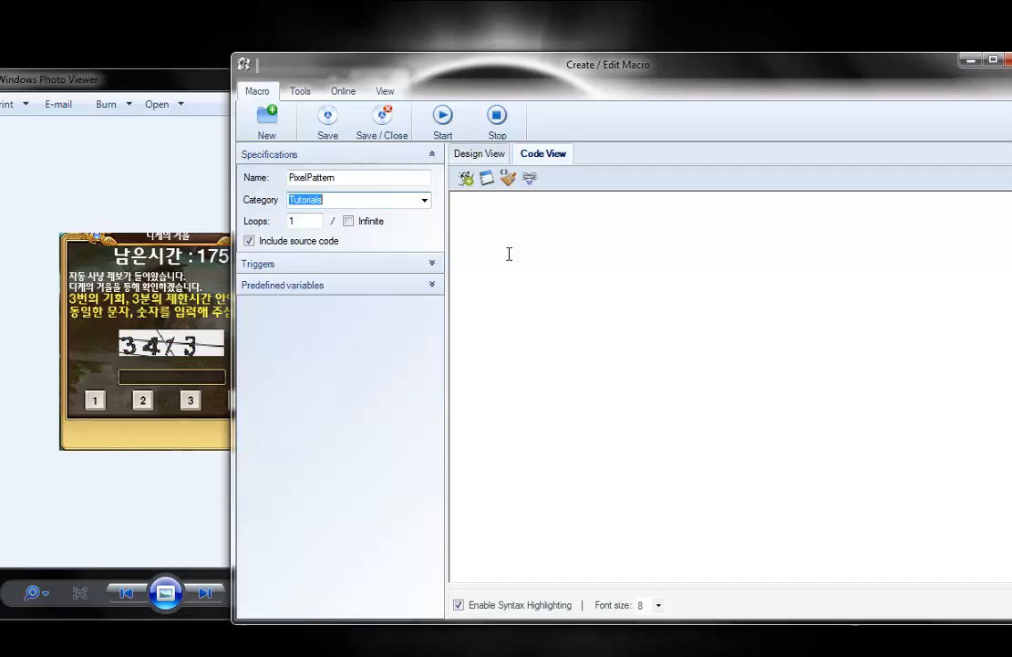
text(begin)
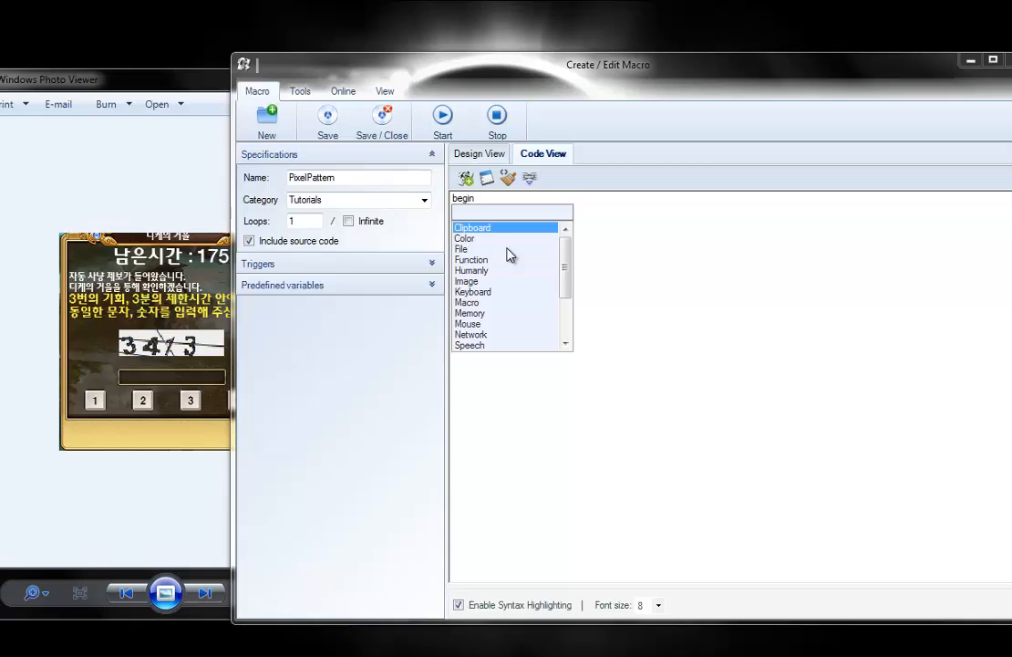
- Insert Mouse.Move to pixel pattern("Pattern", "Range", "Center") on the line after begin
click(465, 238)
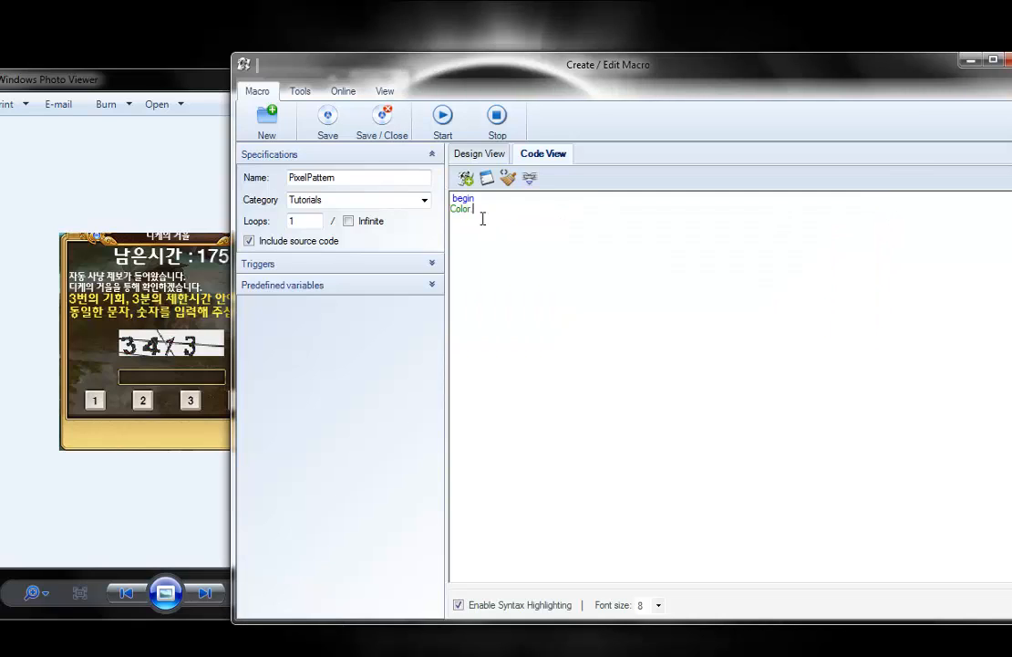
double_click(461, 209)
text(mouse)
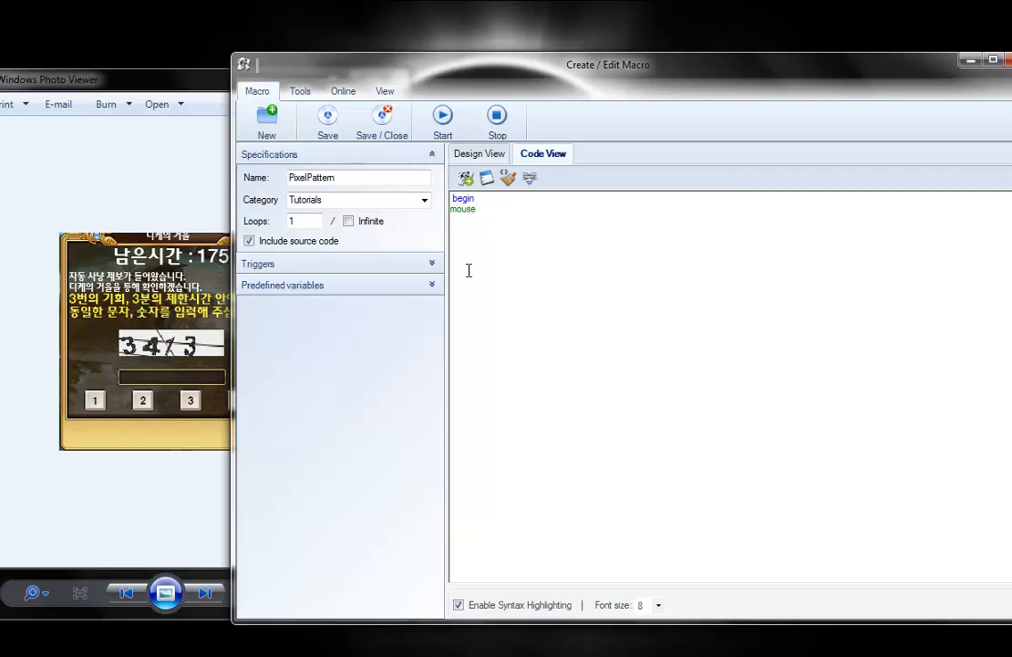
text(m)
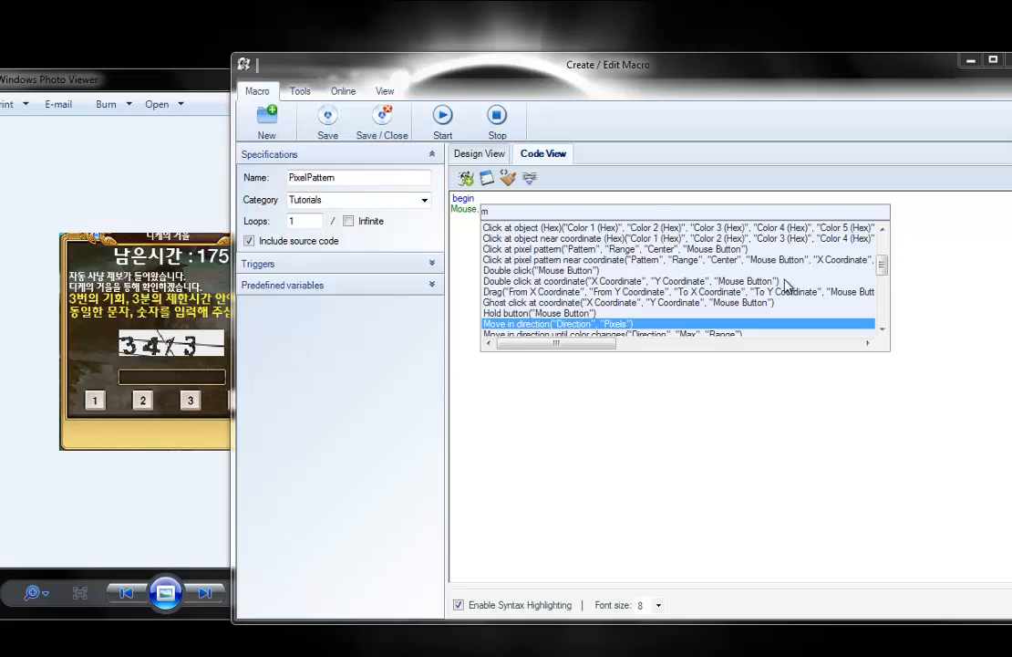
click(881, 280)
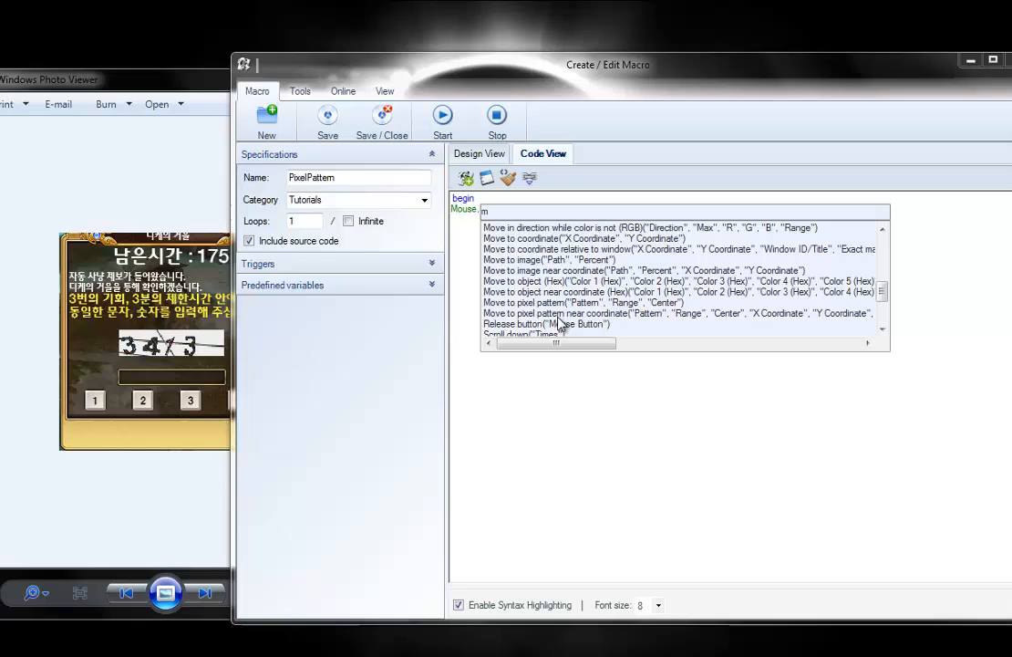
mouse_move(593, 327)
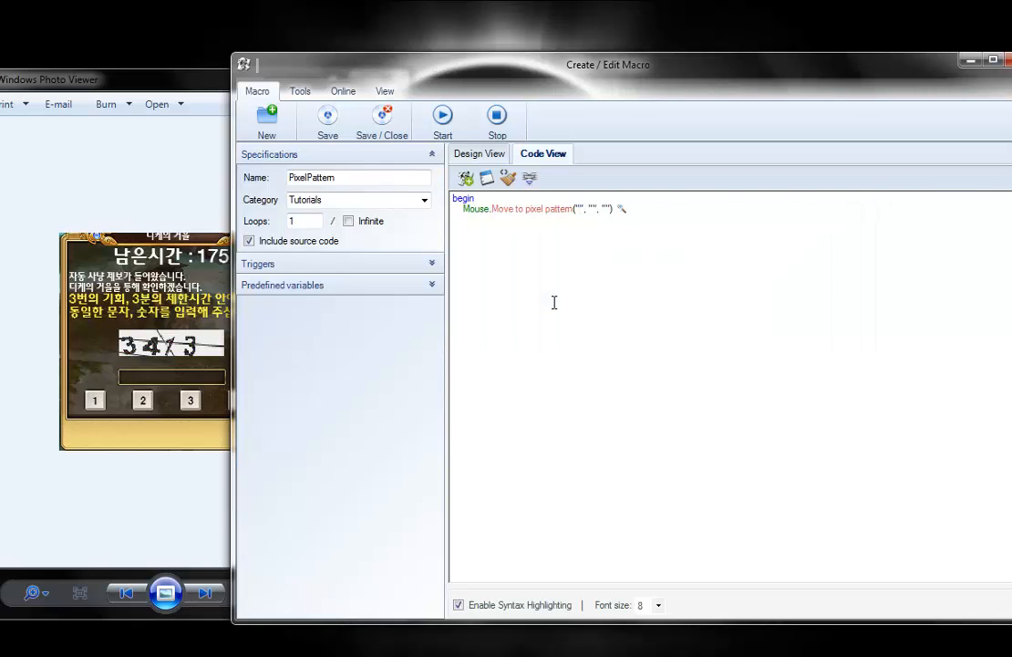
mouse_move(634, 225)
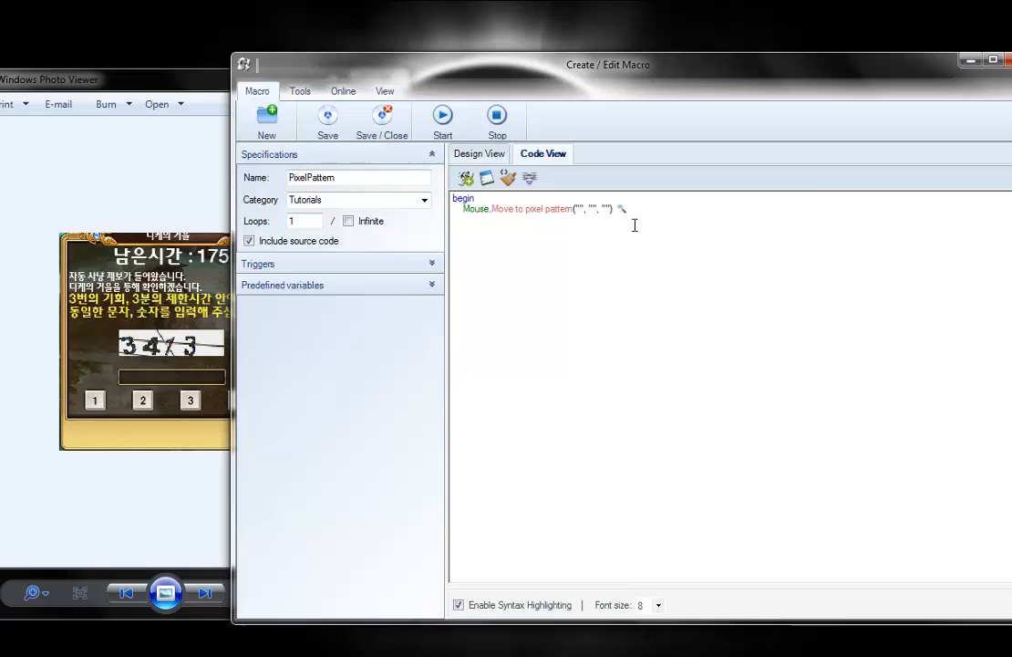
mouse_move(647, 218)
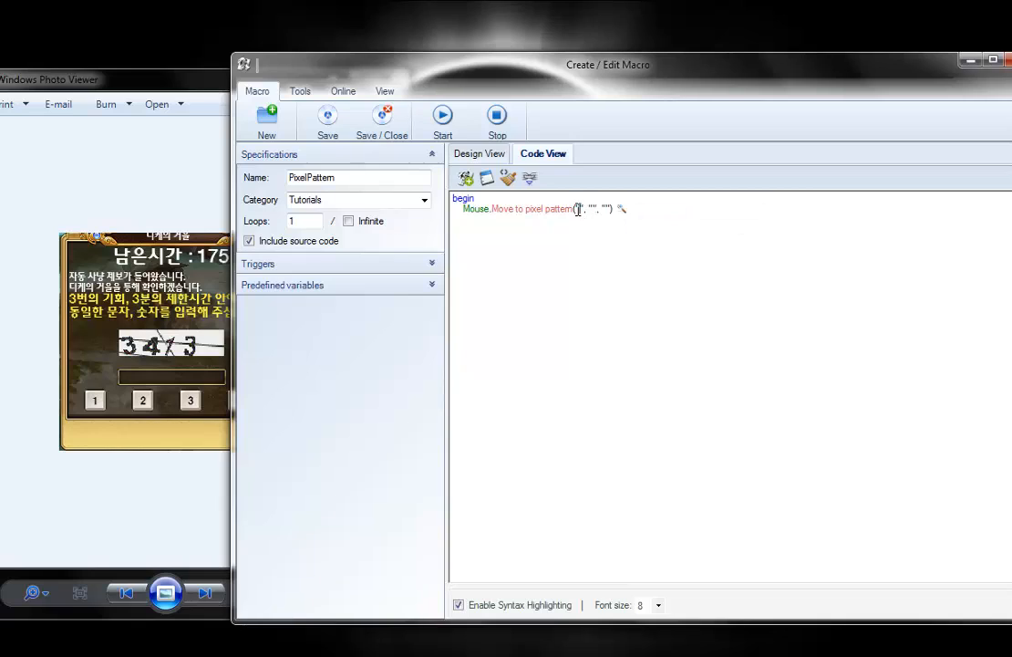
mouse_move(594, 213)
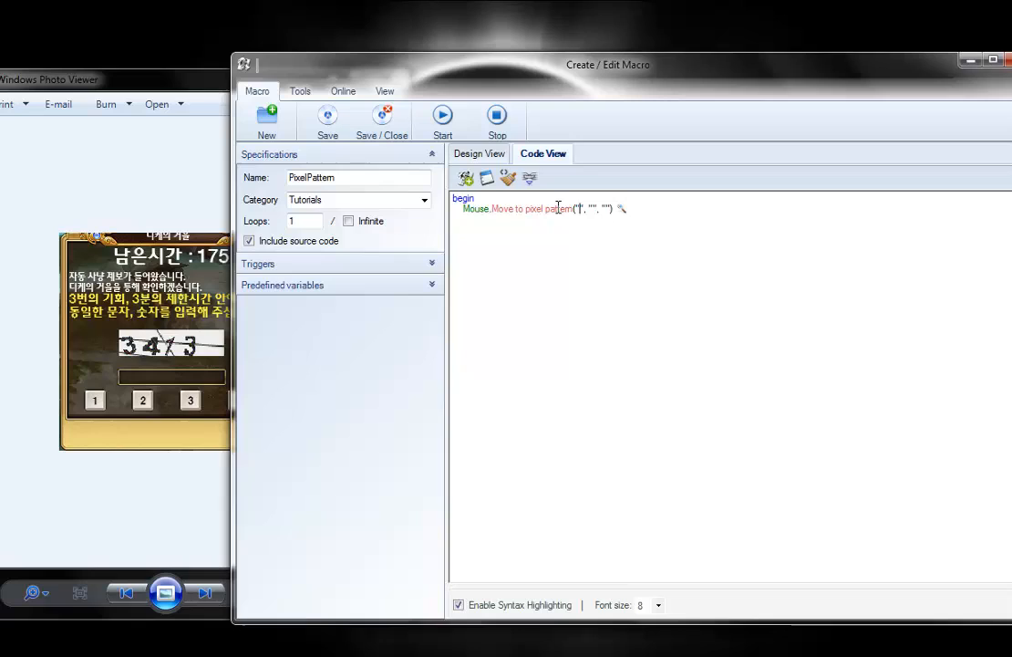
mouse_move(622, 209)
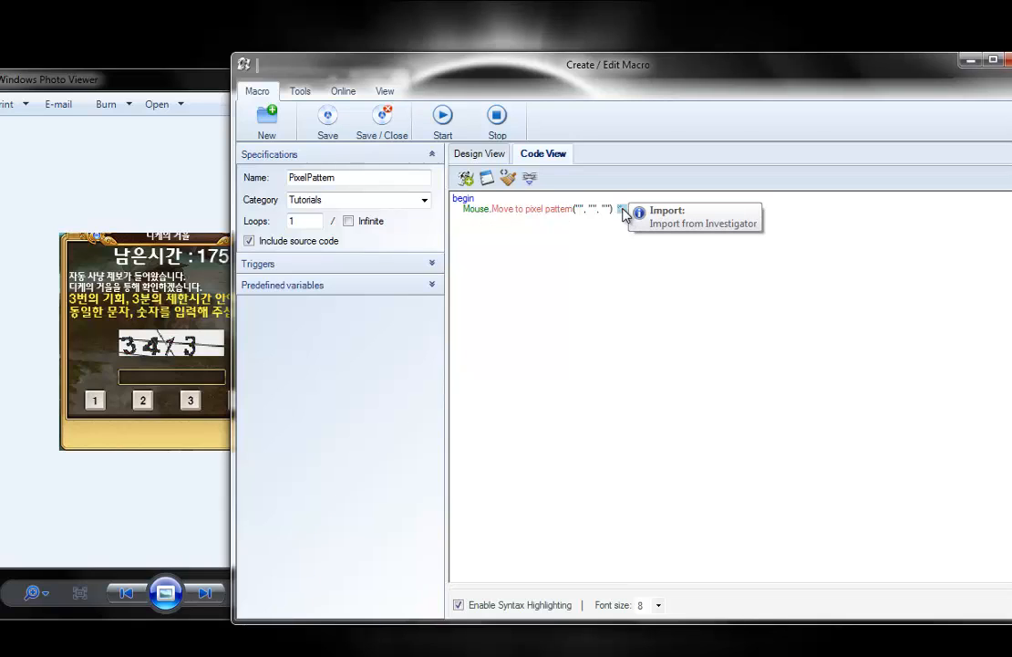
- Launch the Investigator from the command's import icon and bring its window forward
click(703, 222)
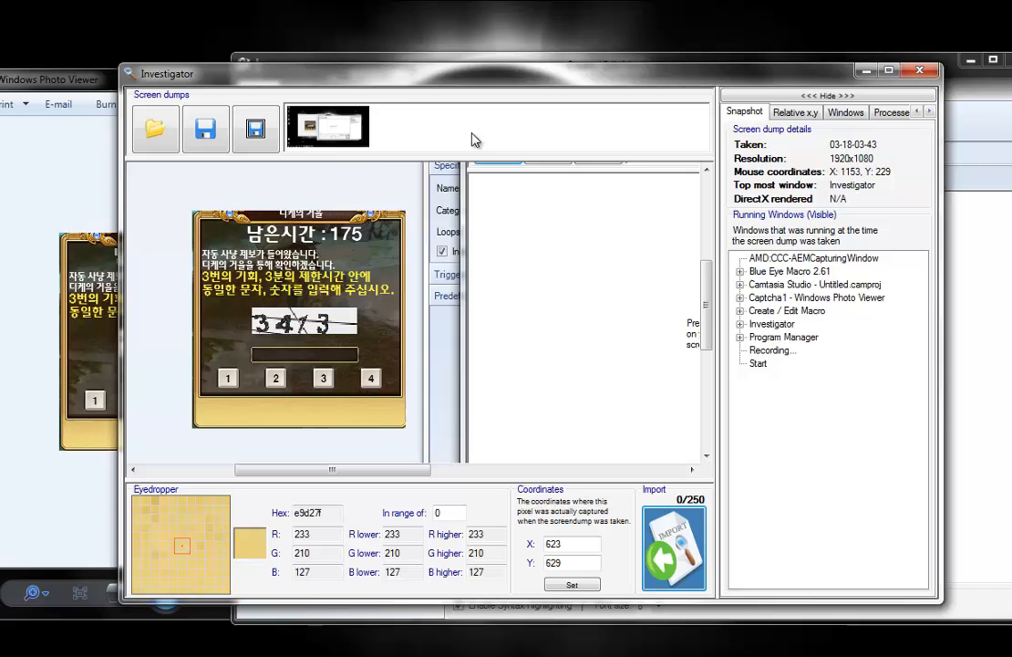
mouse_move(686, 103)
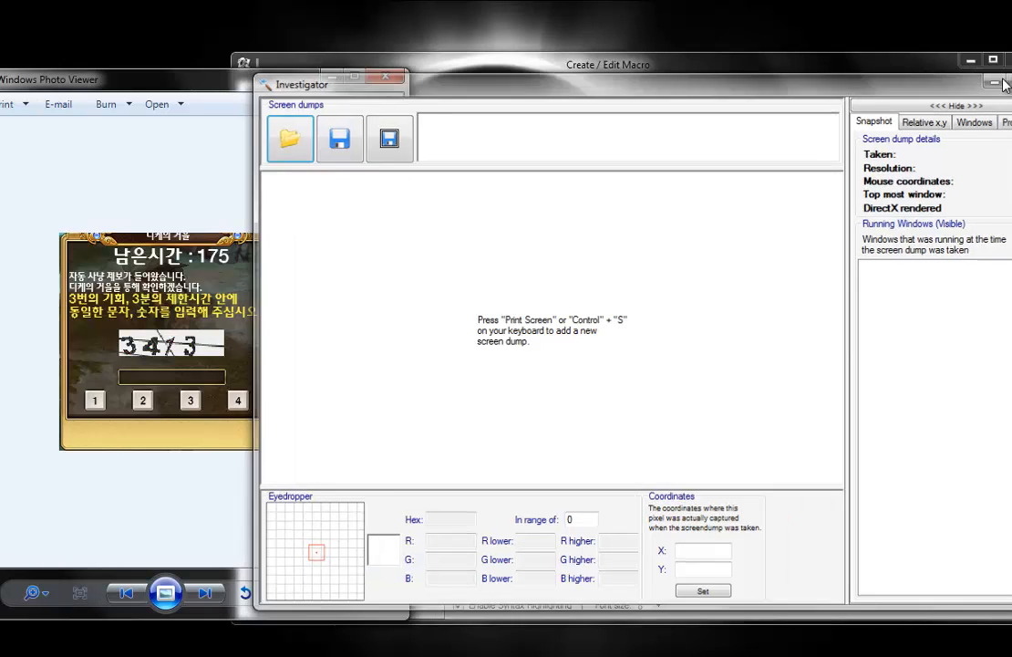
click(386, 75)
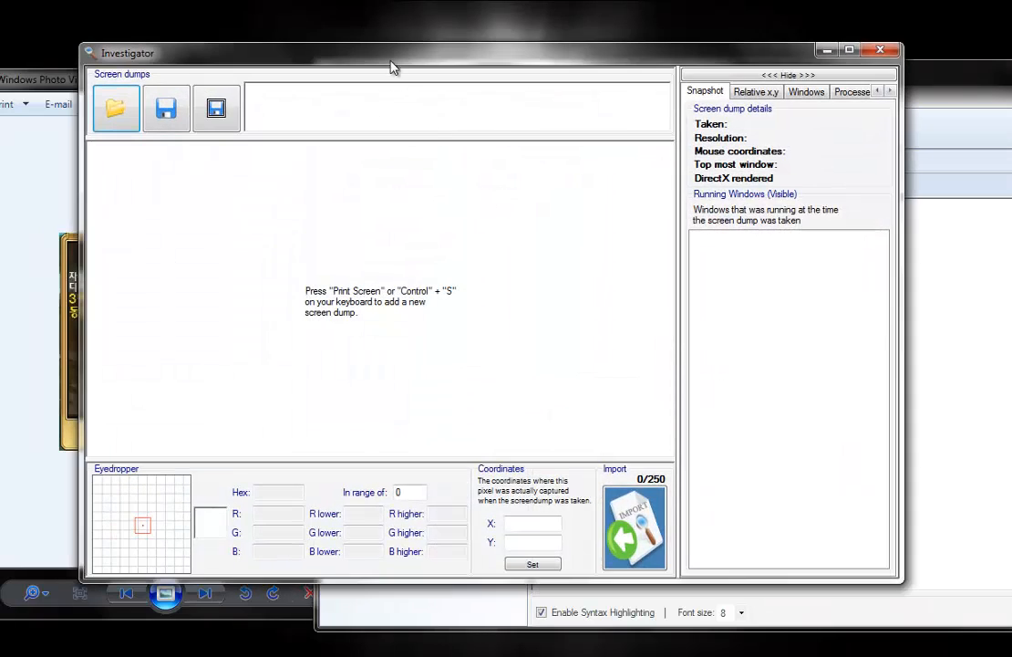
- Reposition the Investigator window and pick a point on the captured captcha image
drag(392, 52, 589, 91)
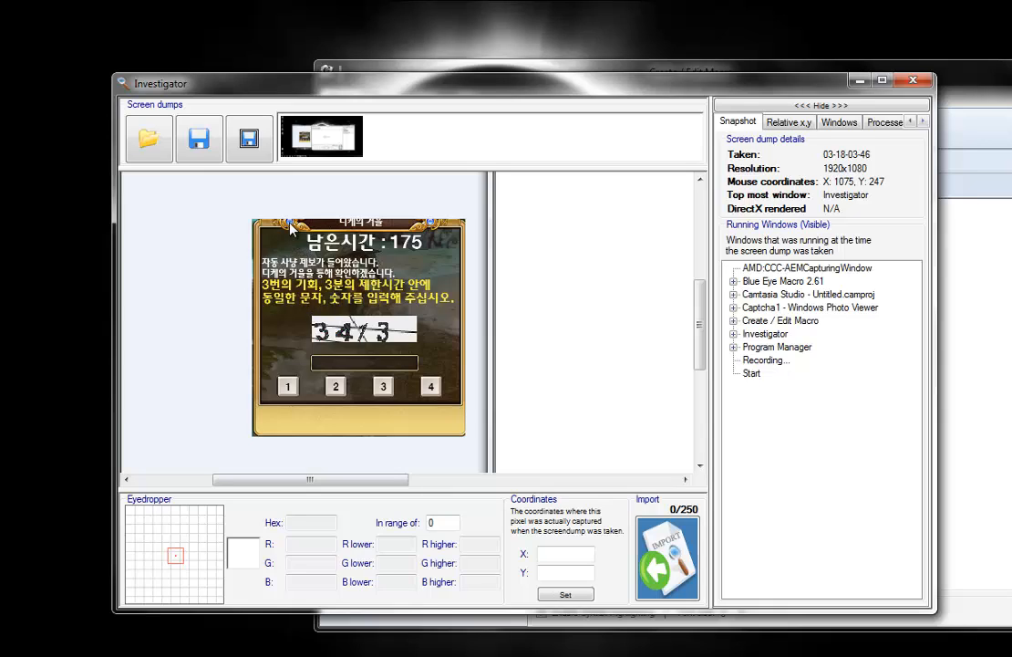
click(324, 231)
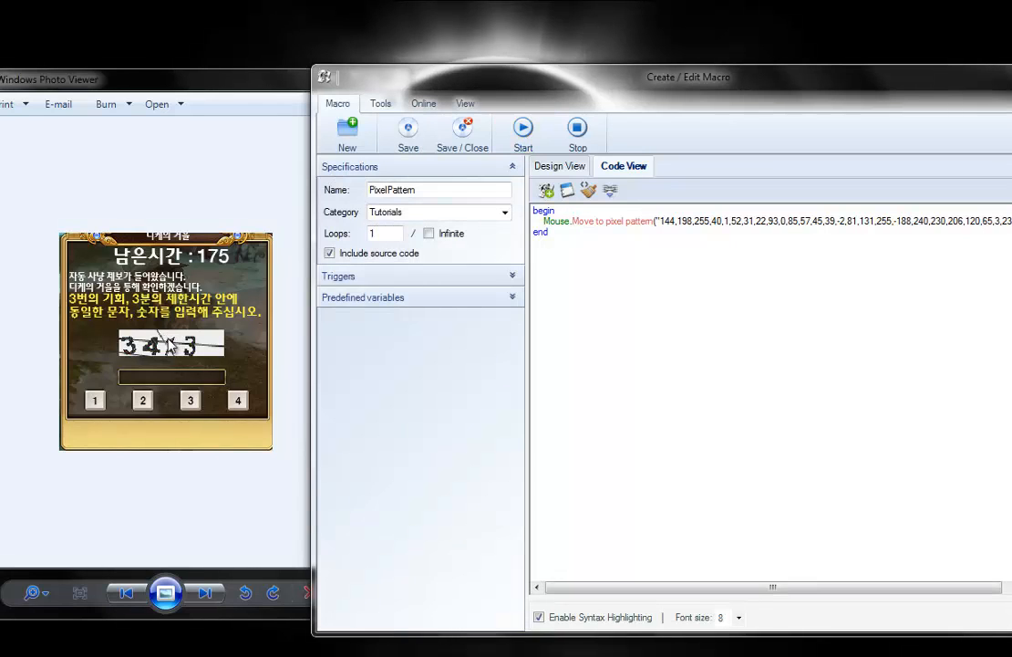
mouse_move(95, 239)
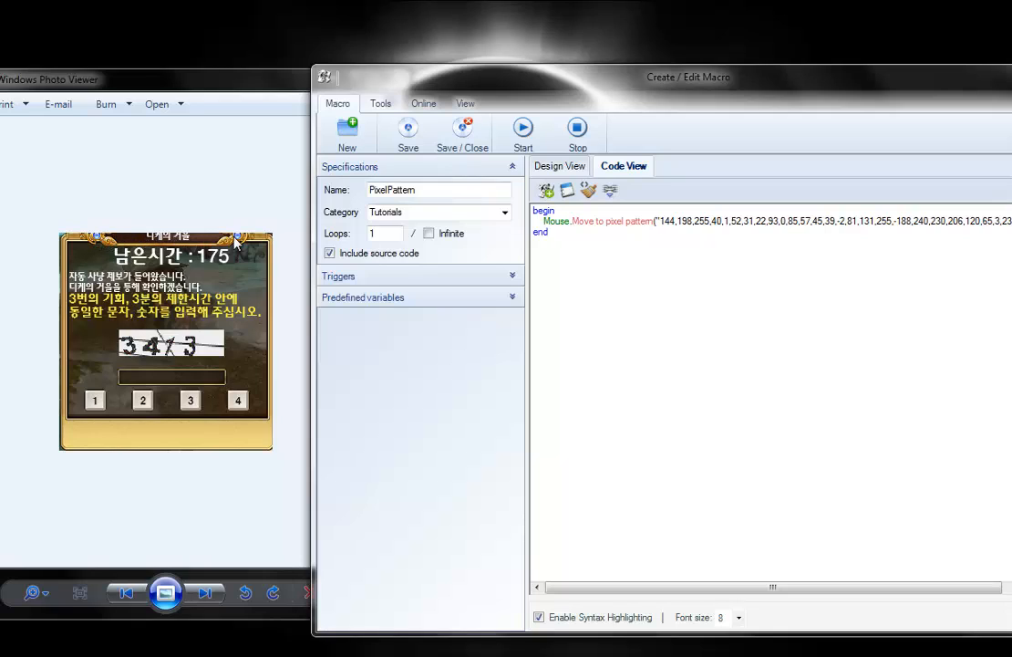
mouse_move(229, 442)
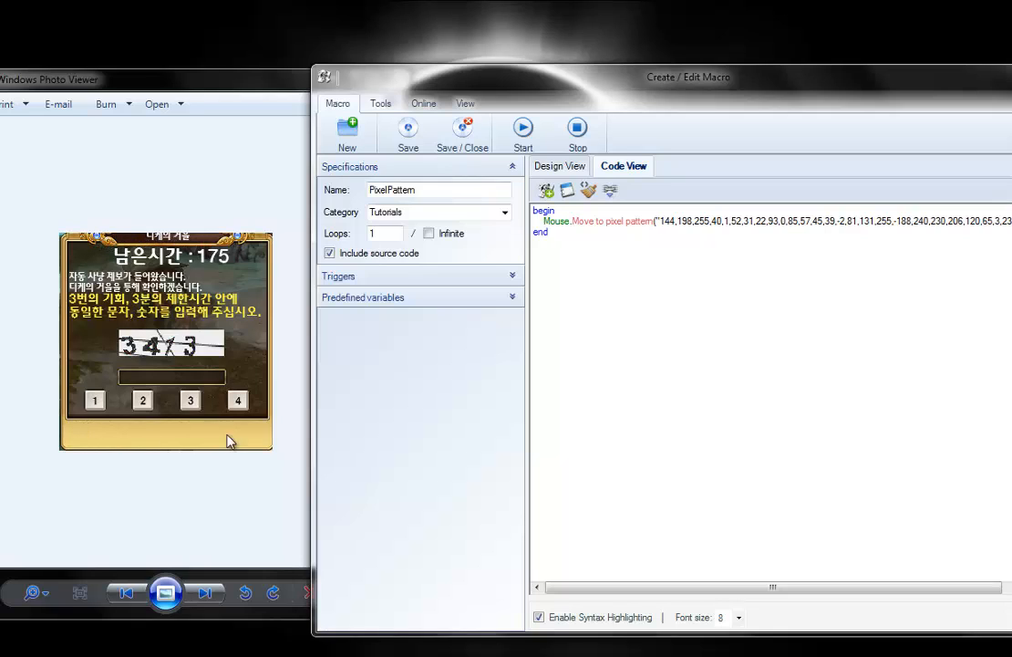
mouse_move(151, 369)
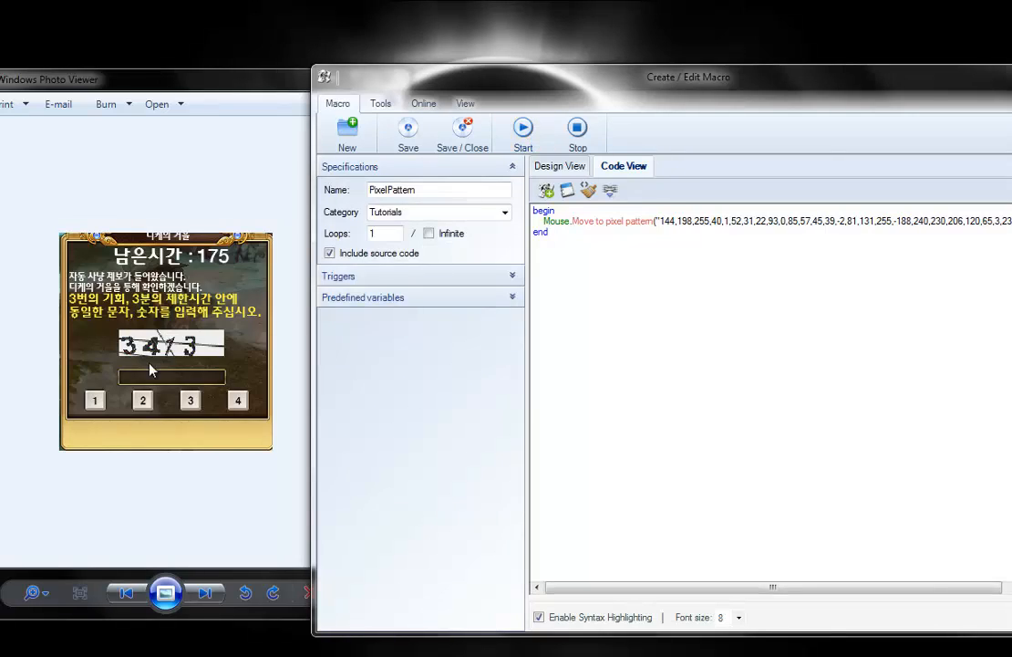
mouse_move(828, 64)
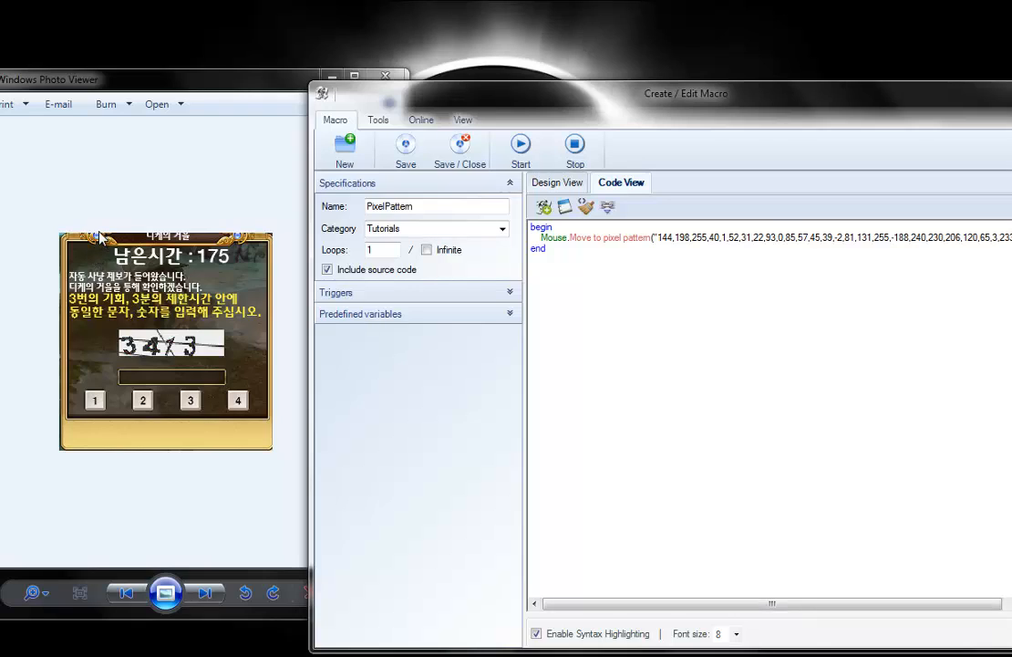
mouse_move(98, 243)
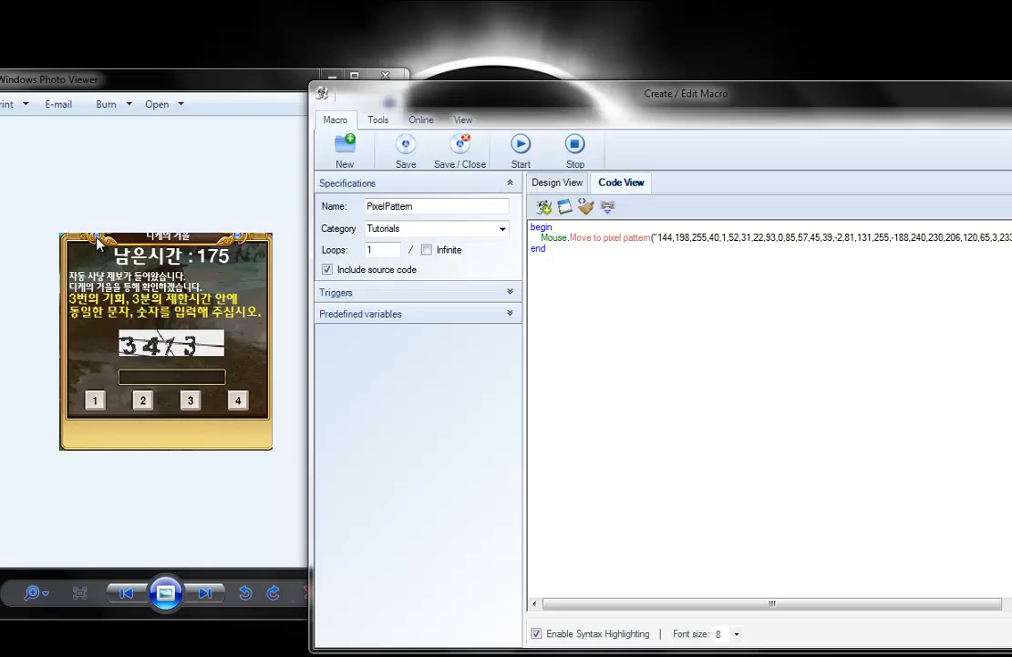
mouse_move(173, 347)
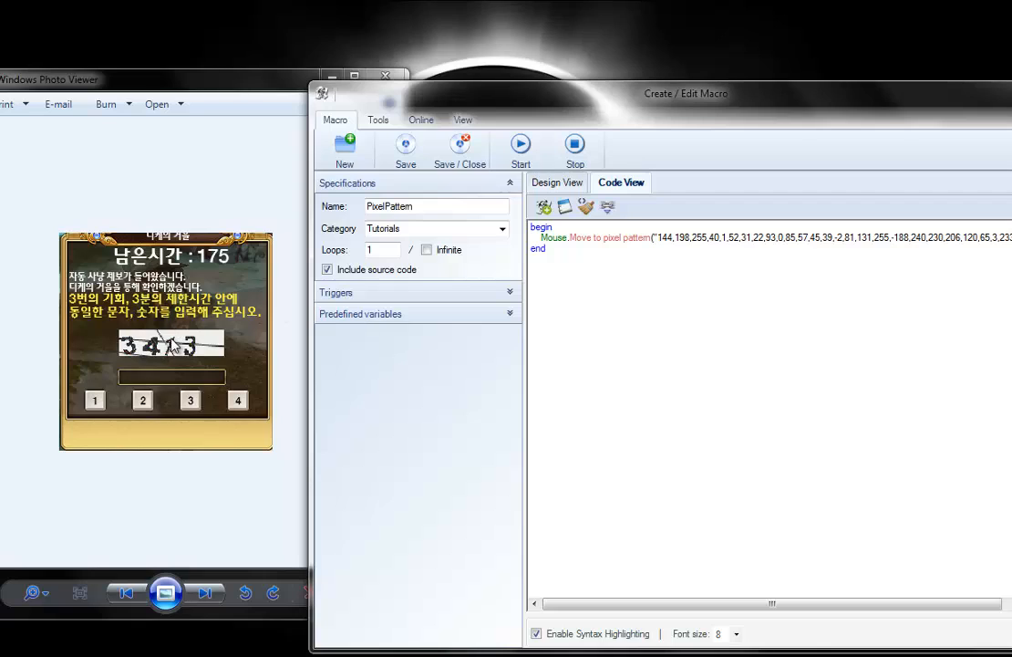
mouse_move(173, 337)
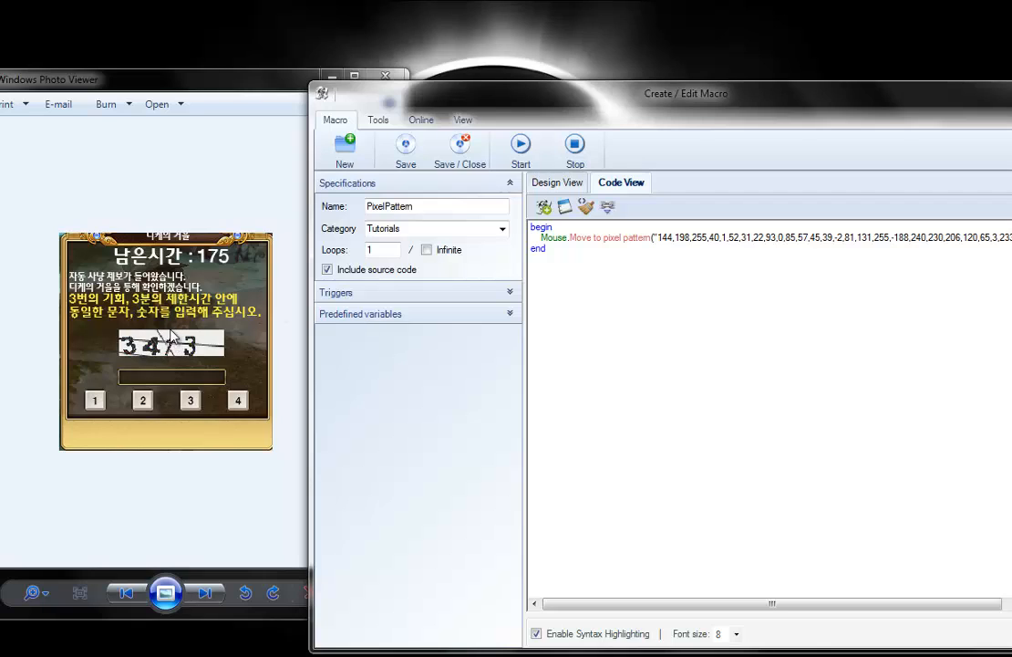
mouse_move(762, 94)
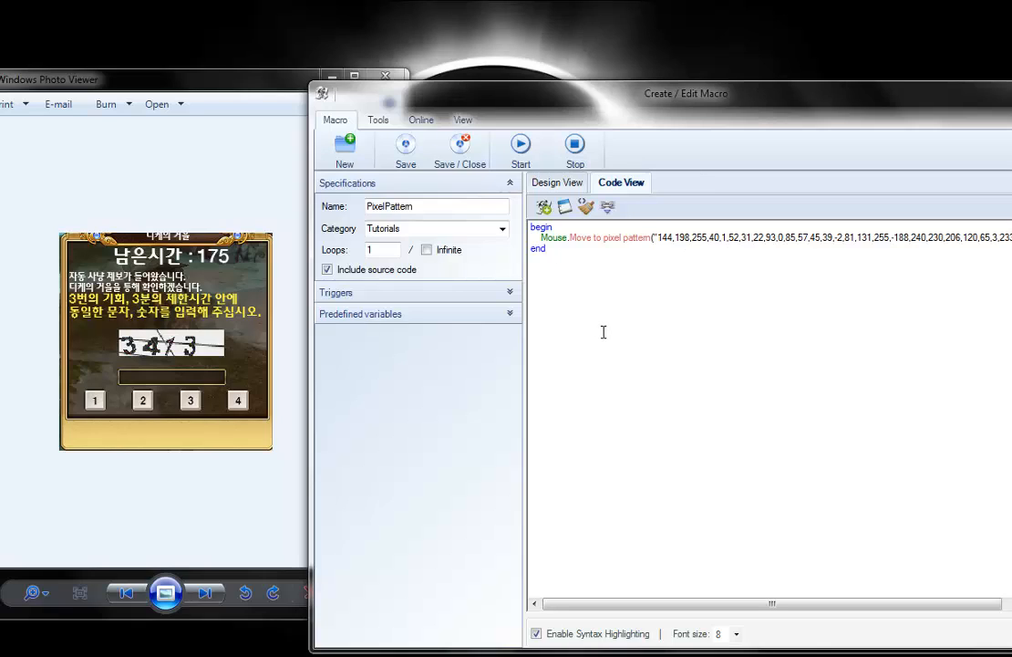
mouse_move(237, 362)
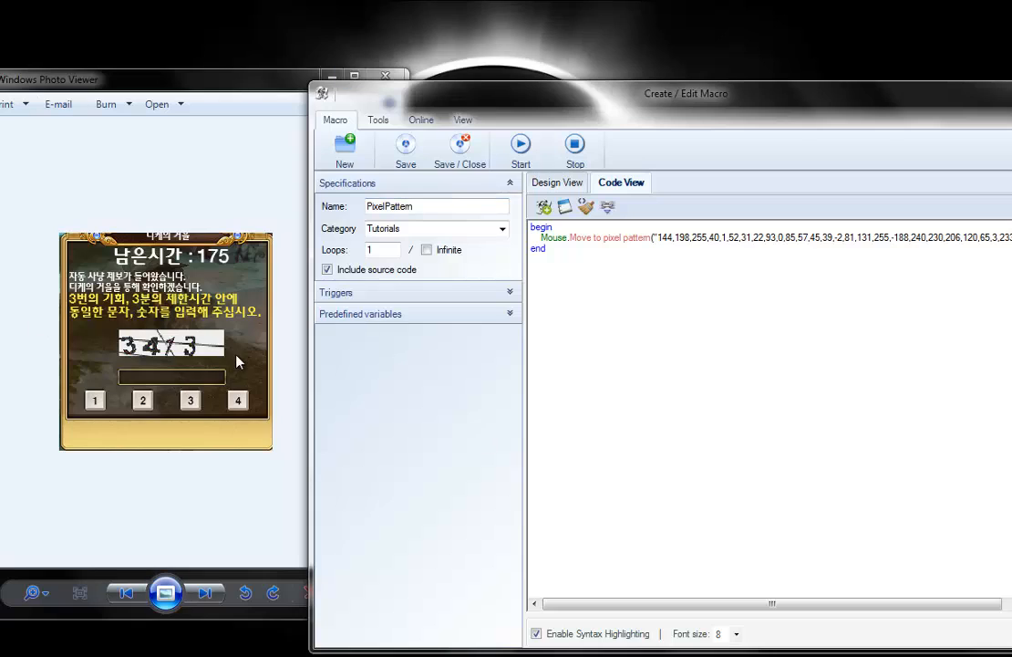